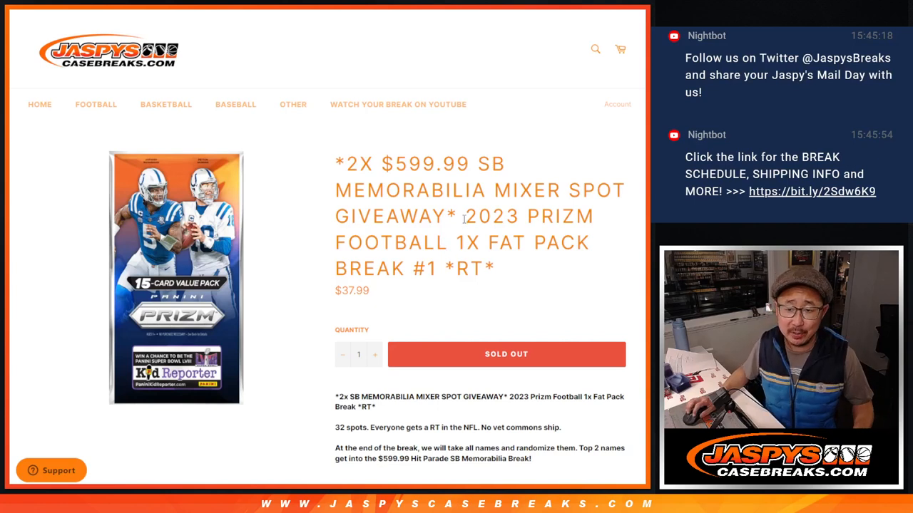
pyautogui.moveTo(511, 272)
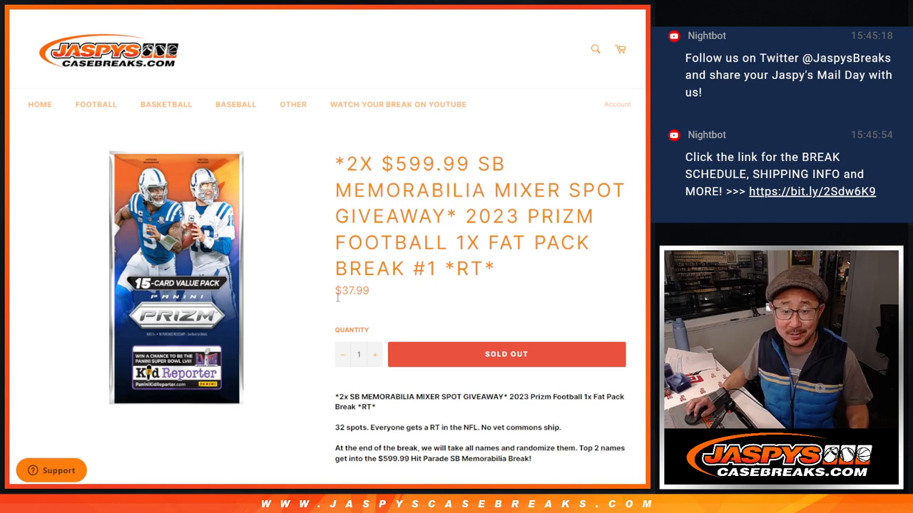
pyautogui.moveTo(503, 305)
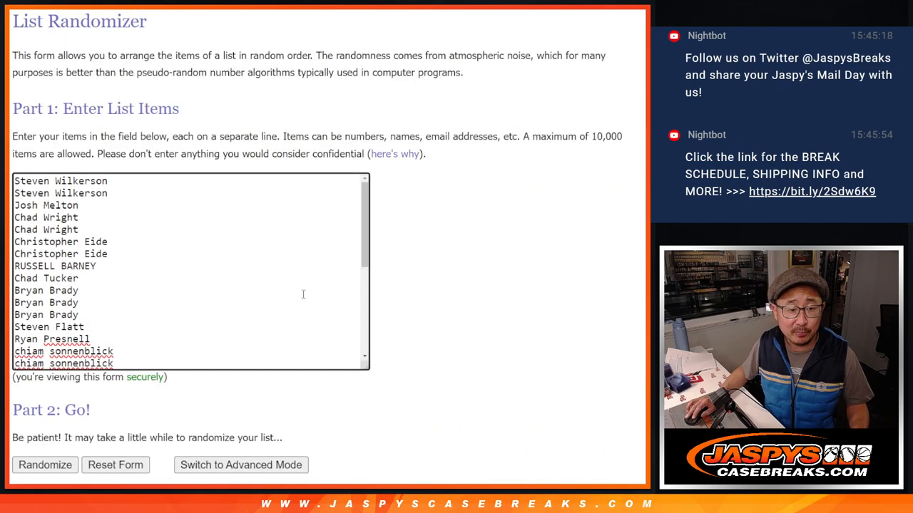
# Randomize the 32 participant names, then shuffle them again with Again!
pyautogui.scroll(-3)
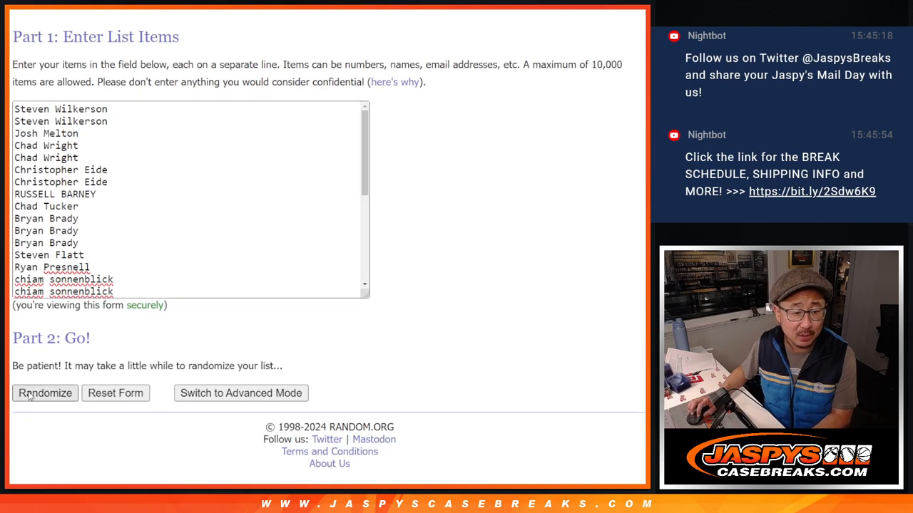
pyautogui.click(44, 392)
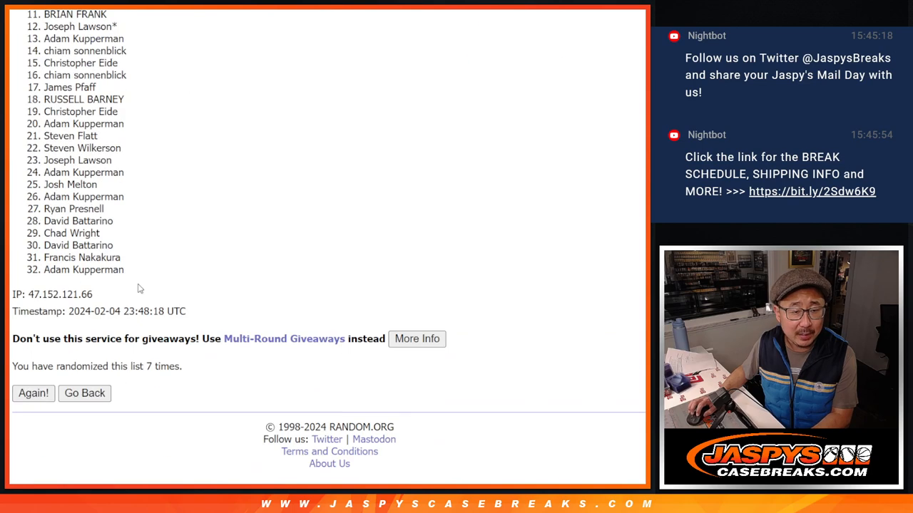
pyautogui.click(33, 393)
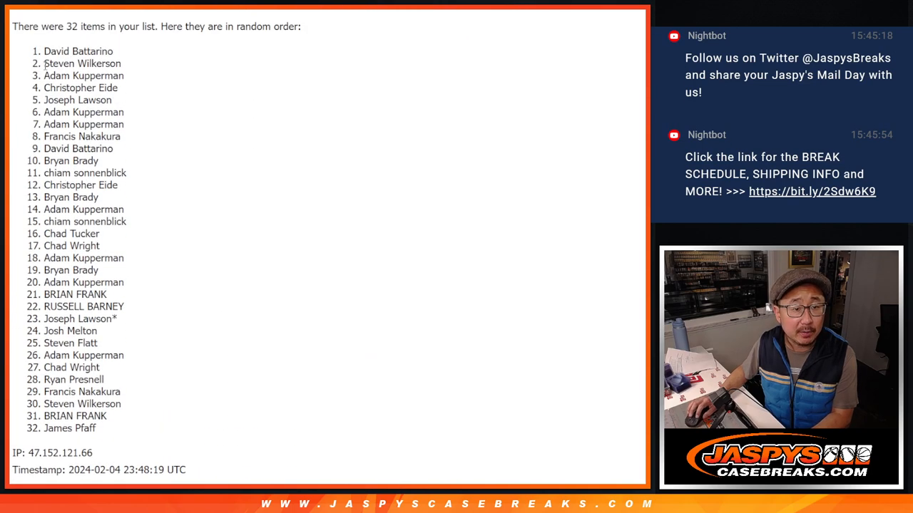
pyautogui.scroll(-3)
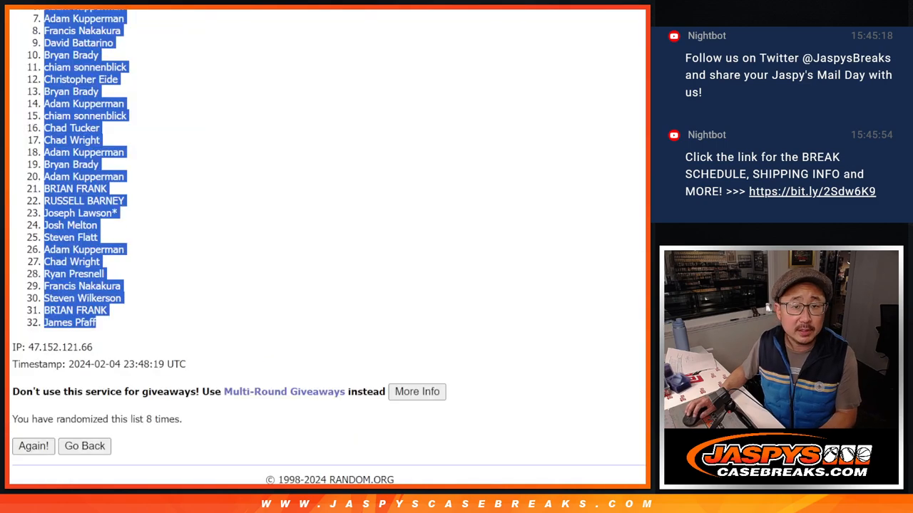
# Randomize the 32 NFL teams, then re-shuffle them twice more
pyautogui.click(84, 445)
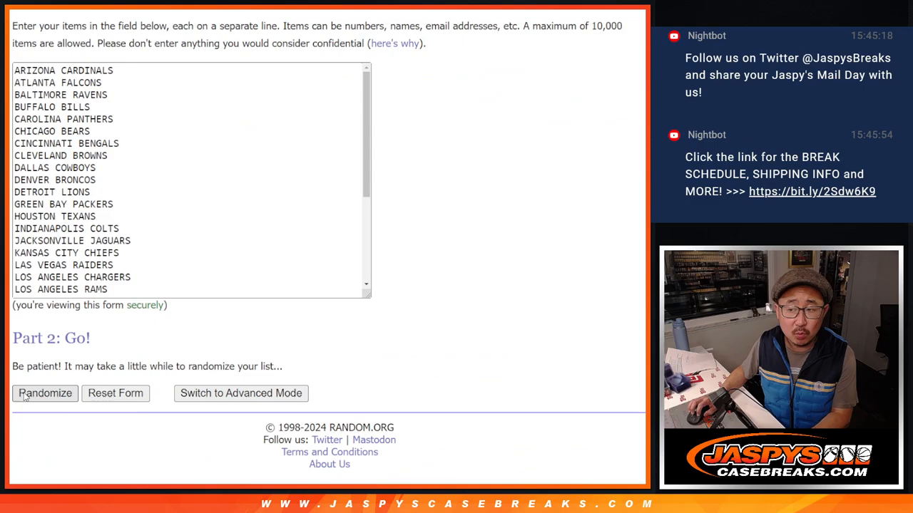
pyautogui.click(45, 393)
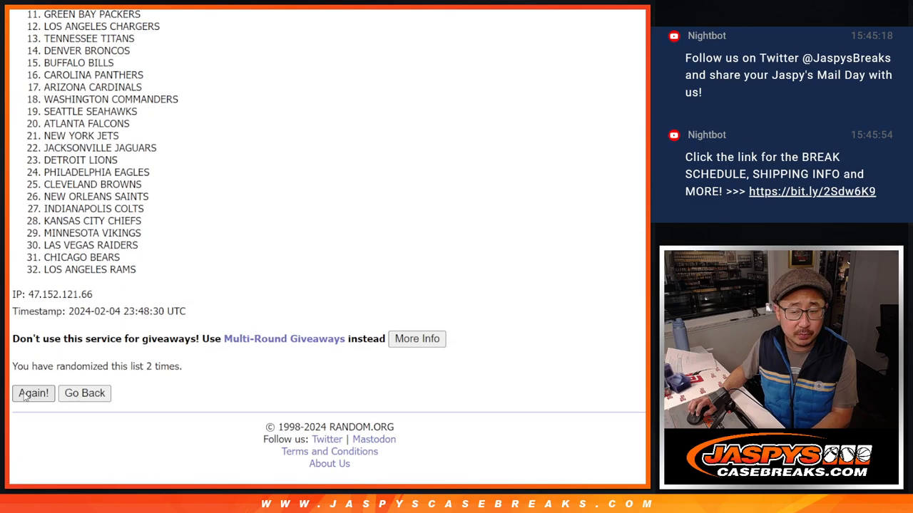
pyautogui.click(33, 393)
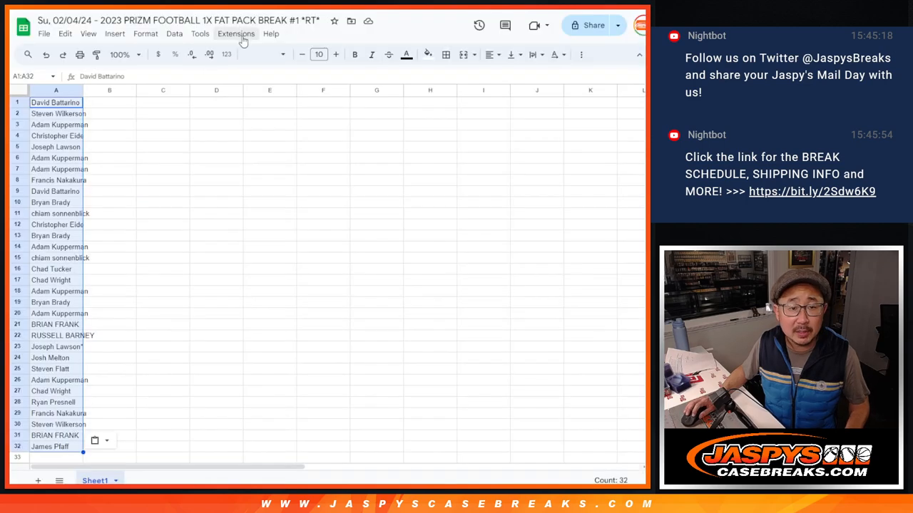
# Set the sheet font to Lusitana, auto-fit the columns, and sort rows A→Z by team
pyautogui.click(264, 54)
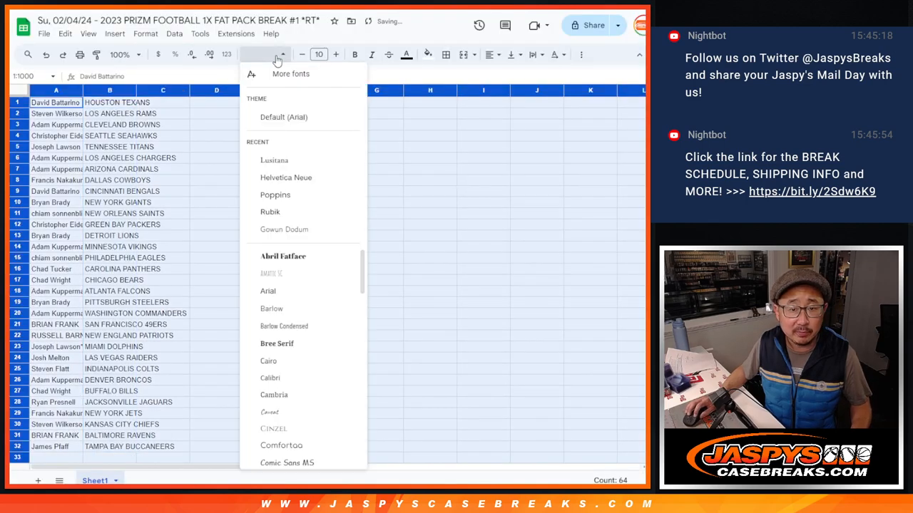
pyautogui.click(273, 160)
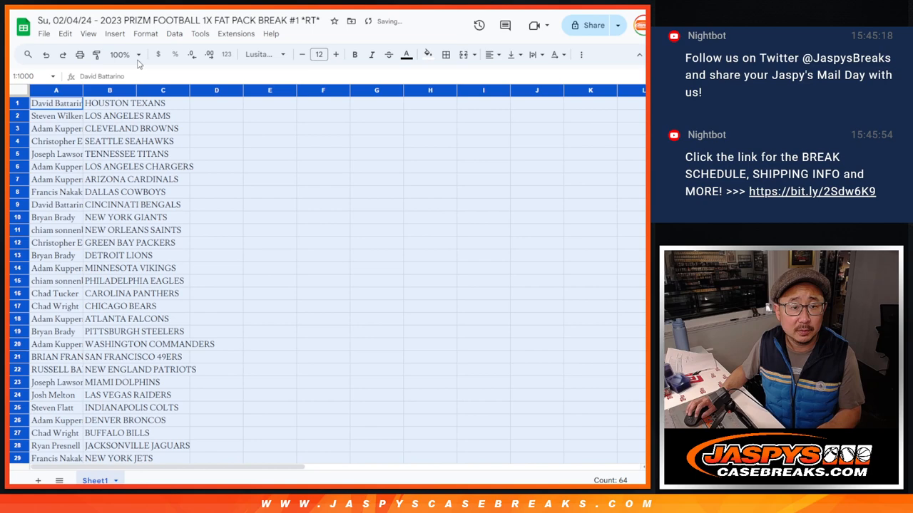
pyautogui.click(119, 54)
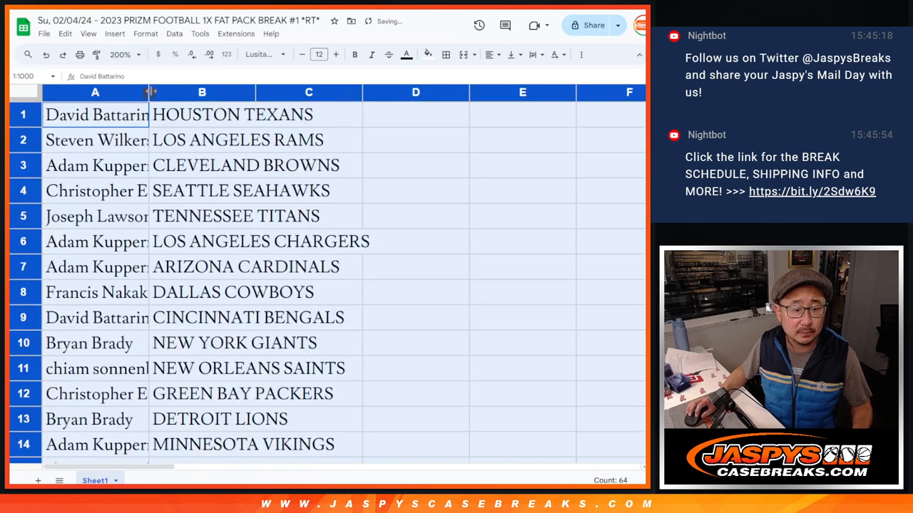
pyautogui.click(120, 54)
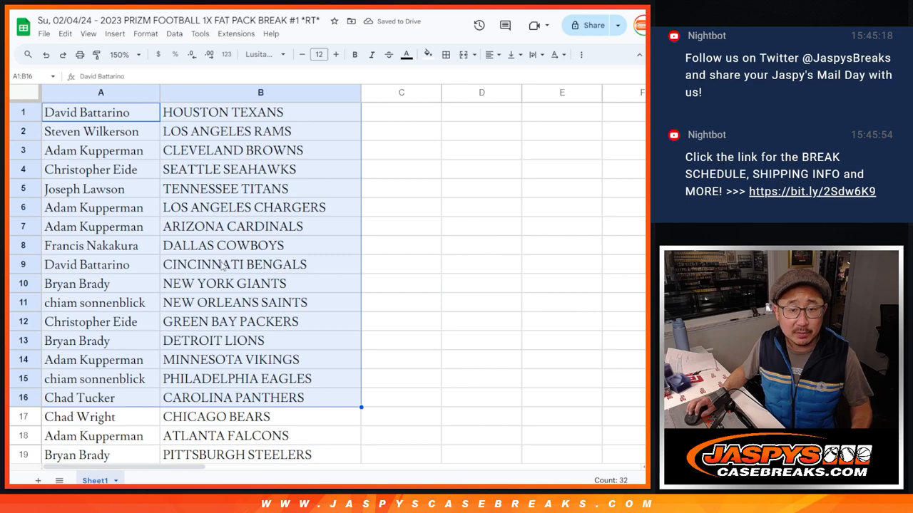
pyautogui.scroll(-3)
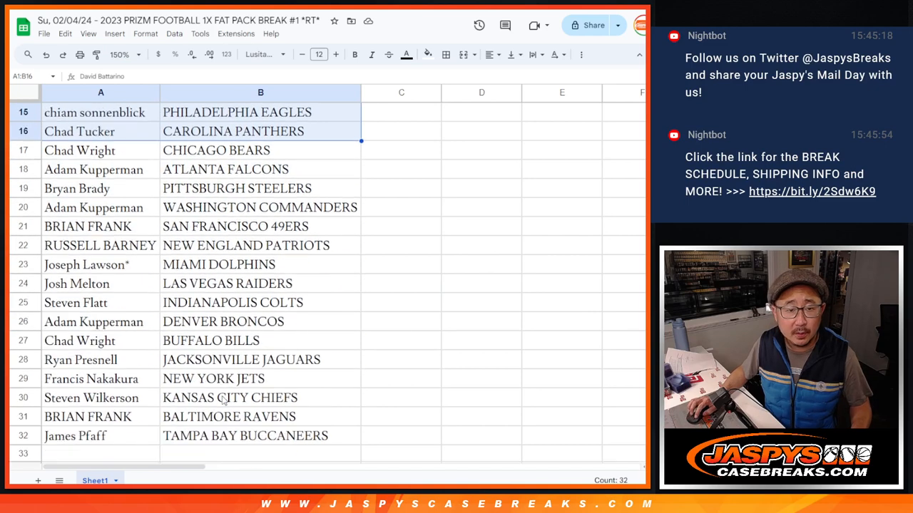
pyautogui.click(79, 151)
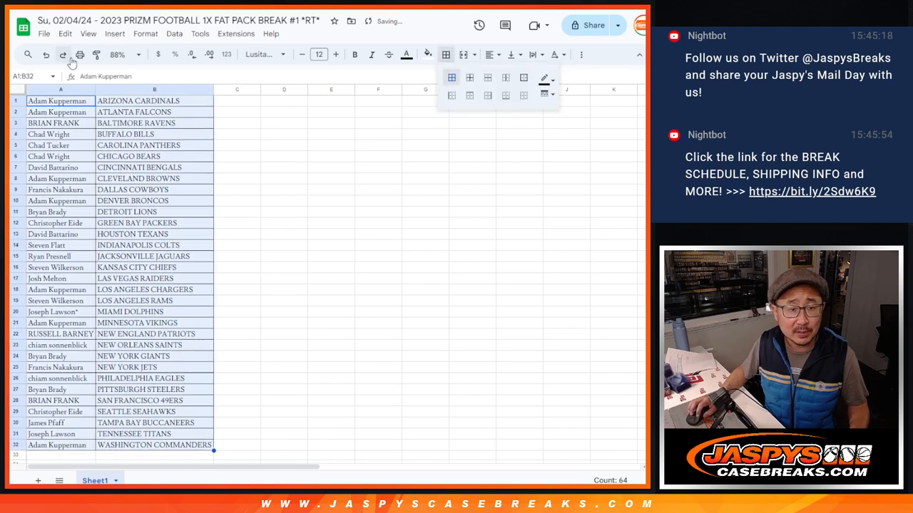
# Show the print settings for the bordered name-and-team sheet
pyautogui.click(79, 54)
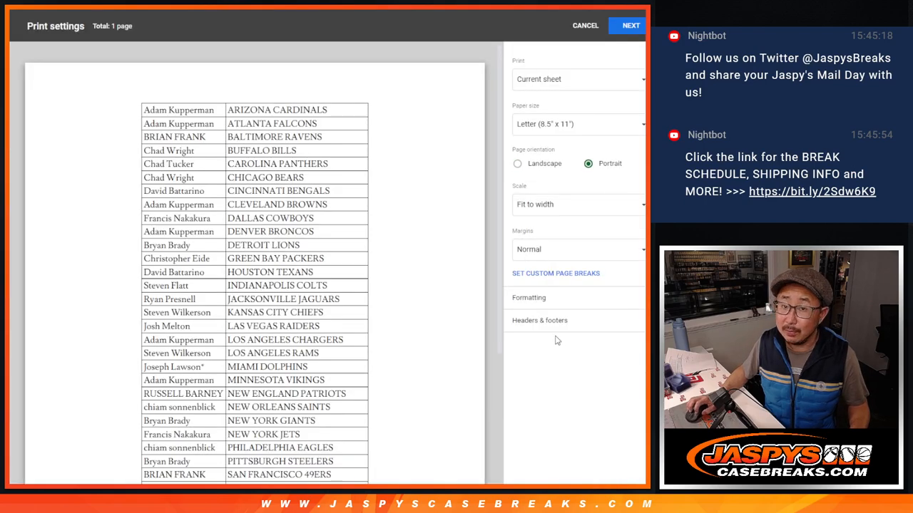
pyautogui.click(585, 25)
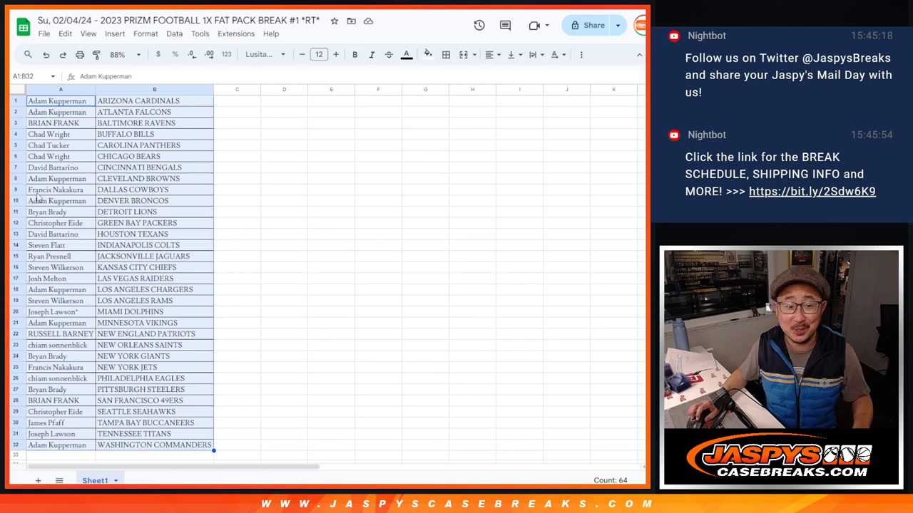
# Switch to the RANDOM.ORG tab and go to the List Randomizer page
pyautogui.scroll(-3)
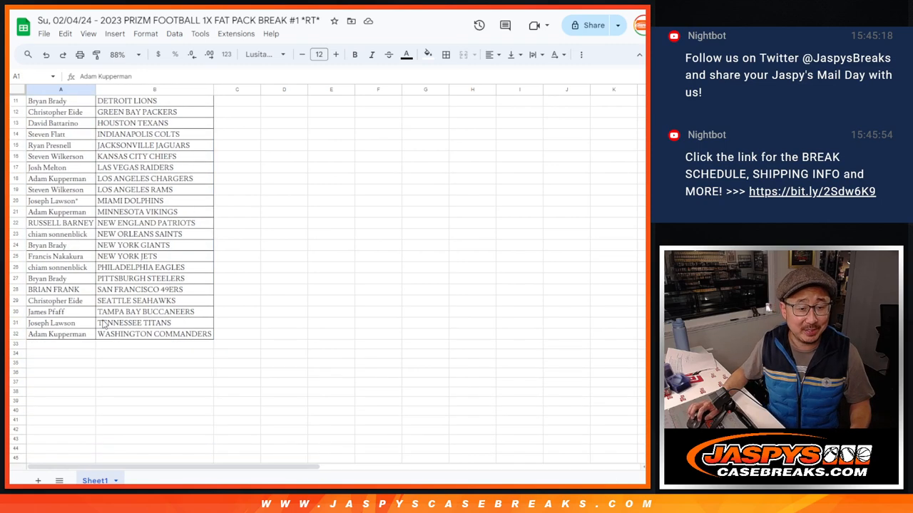
pyautogui.click(60, 90)
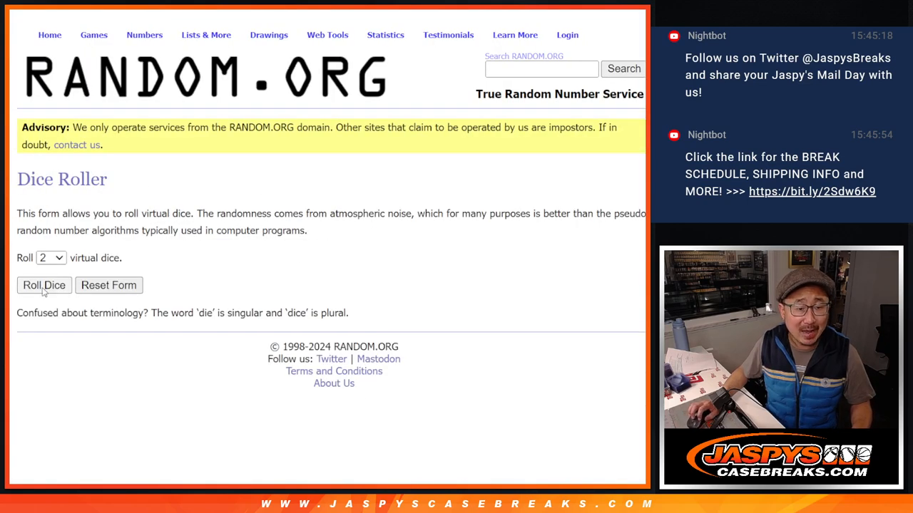
pyautogui.click(43, 285)
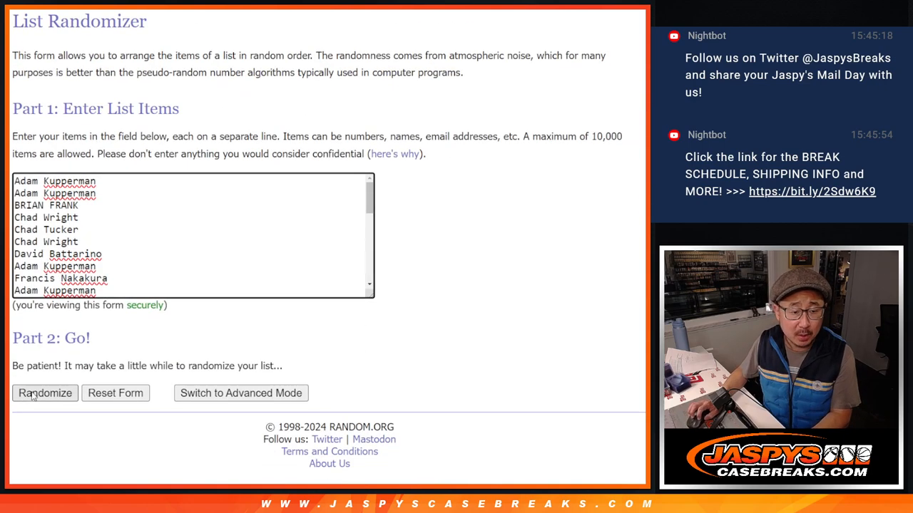
# Randomize the pasted names, then repeat the shuffle with Again! five more times
pyautogui.click(44, 392)
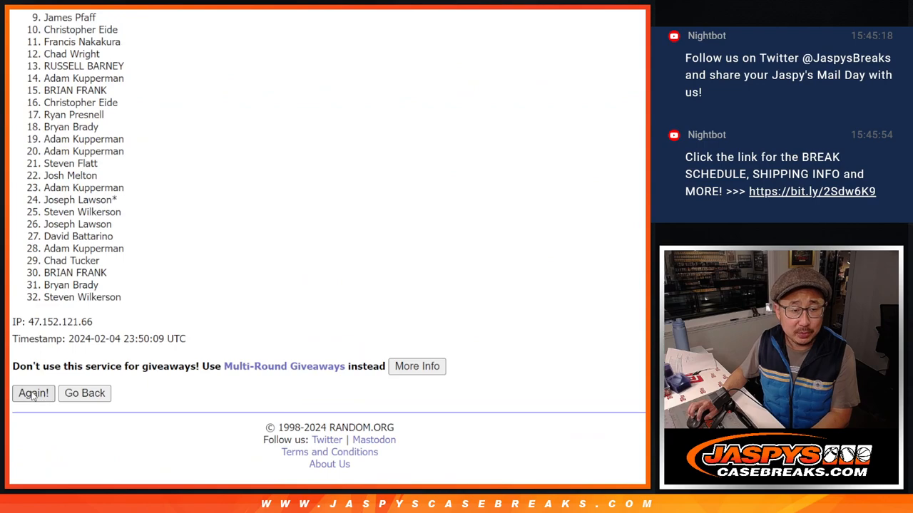
pyautogui.click(33, 393)
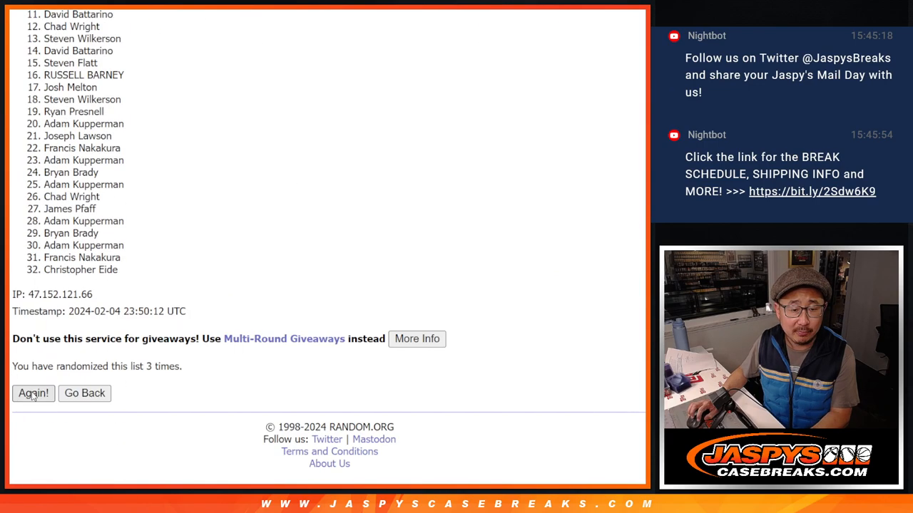
pyautogui.click(33, 393)
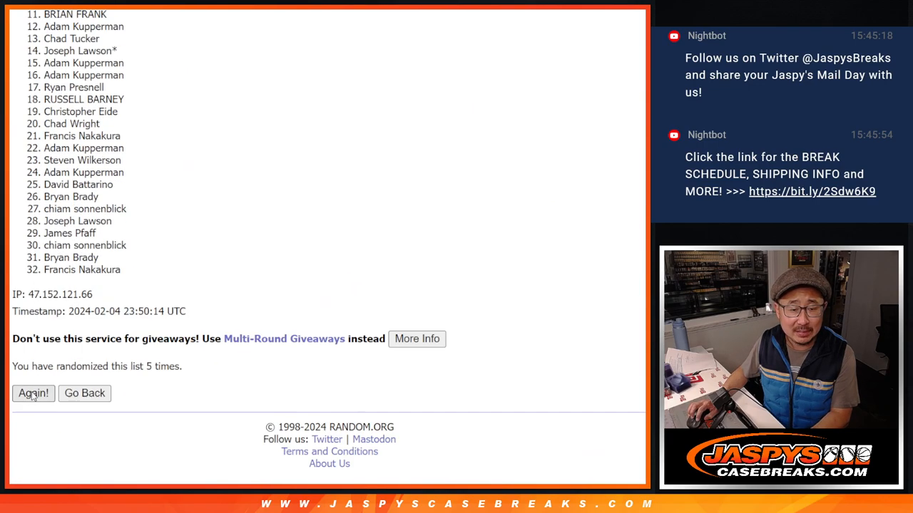
pyautogui.click(33, 393)
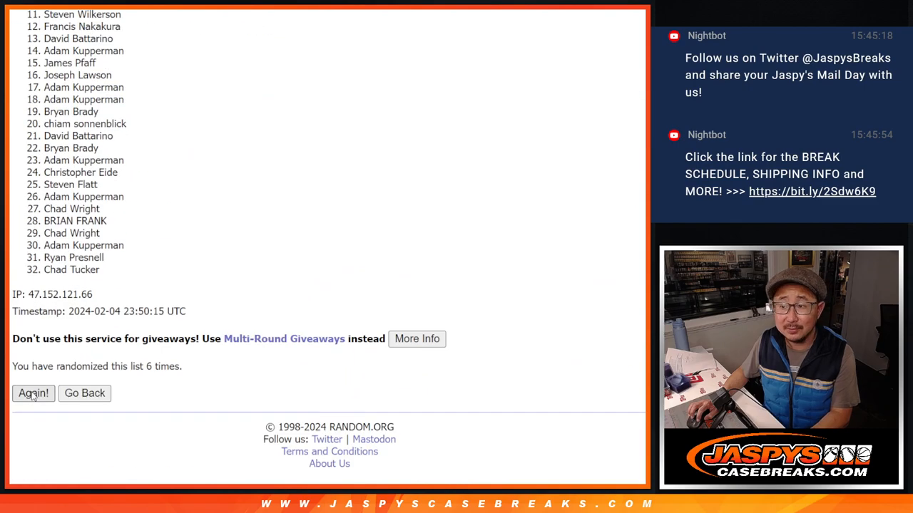
pyautogui.click(33, 393)
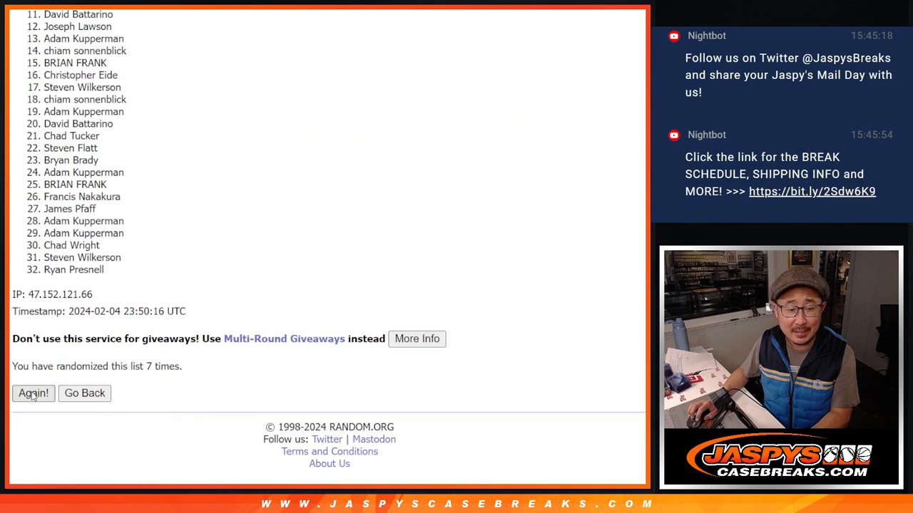
pyautogui.click(33, 393)
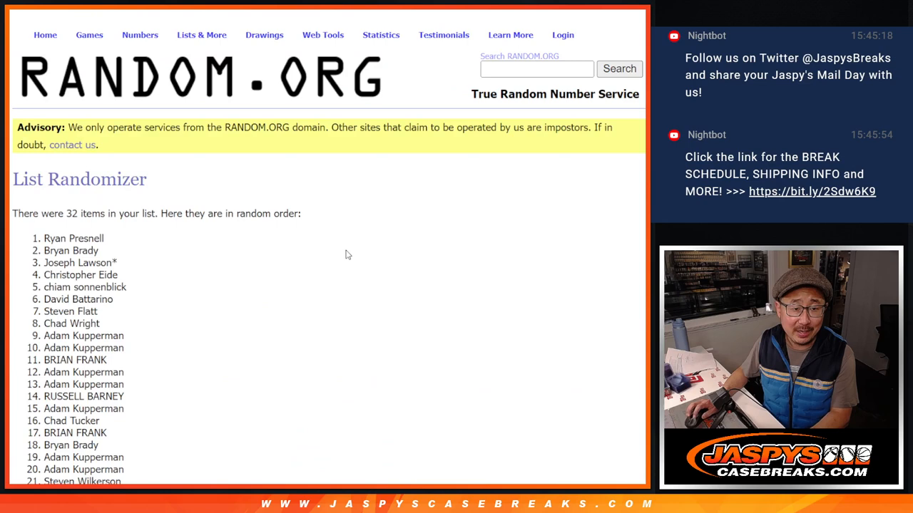
pyautogui.scroll(-3)
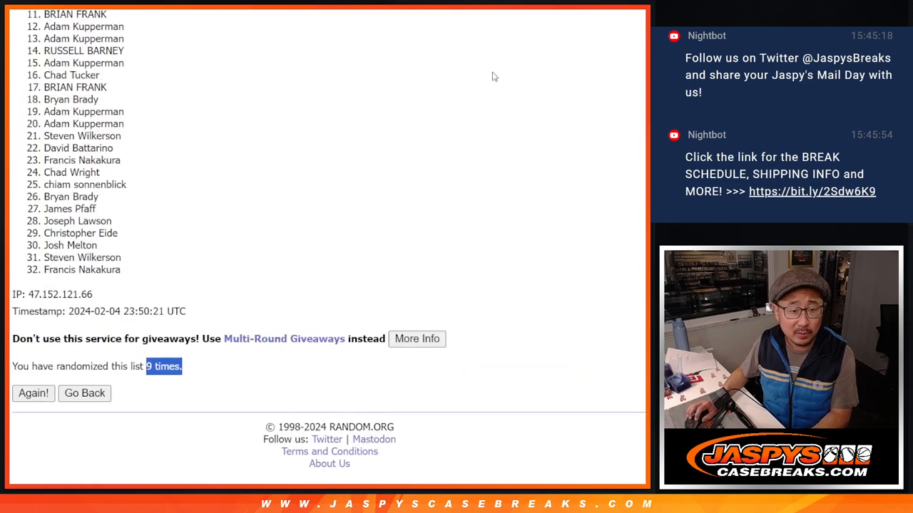
# Scroll to the top of the results and select the first two names as winners
pyautogui.scroll(3)
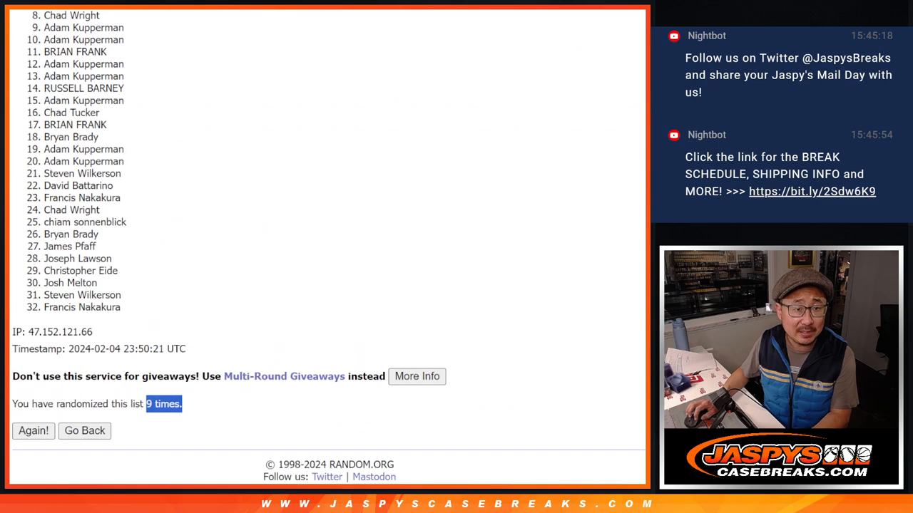
pyautogui.scroll(3)
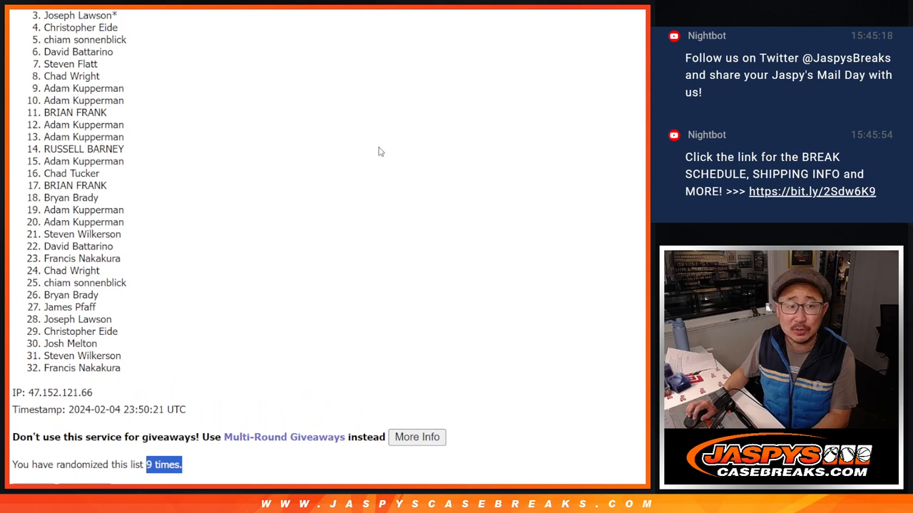
pyautogui.moveTo(127, 305)
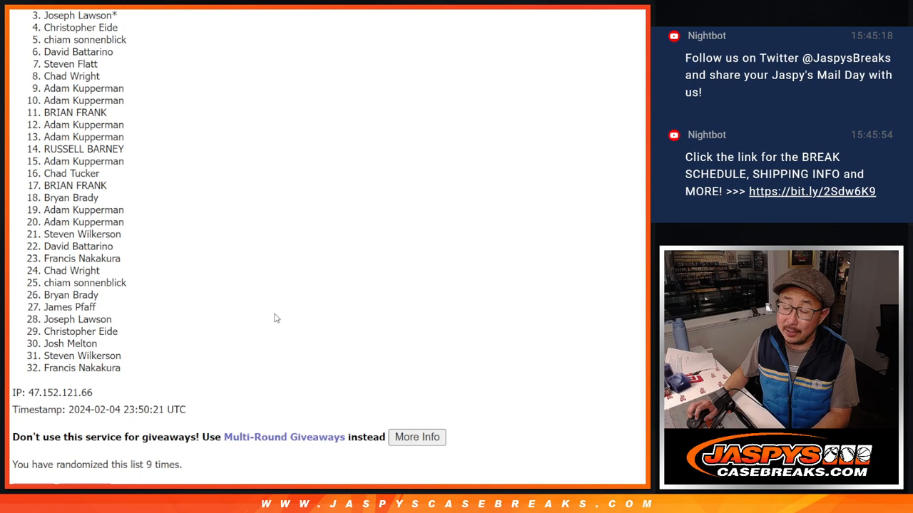
pyautogui.moveTo(479, 266)
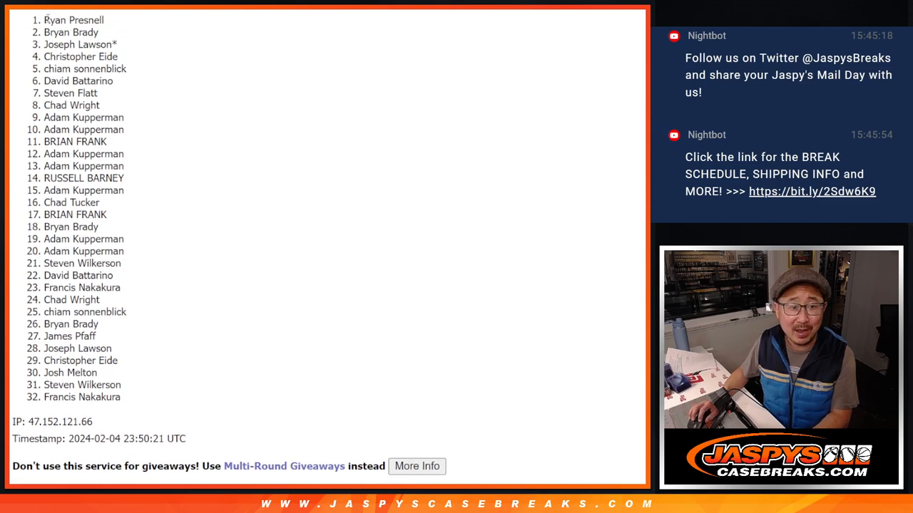
pyautogui.moveTo(45, 20); pyautogui.dragTo(100, 32)
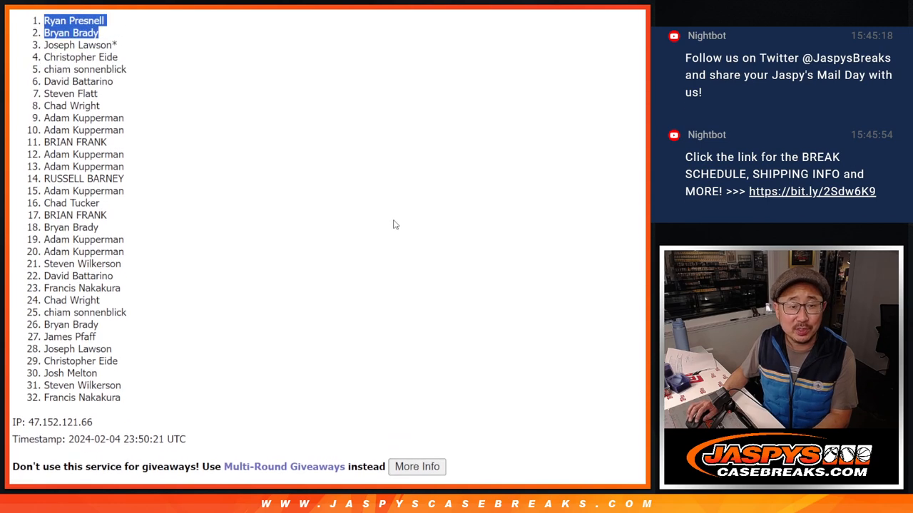
pyautogui.moveTo(387, 216)
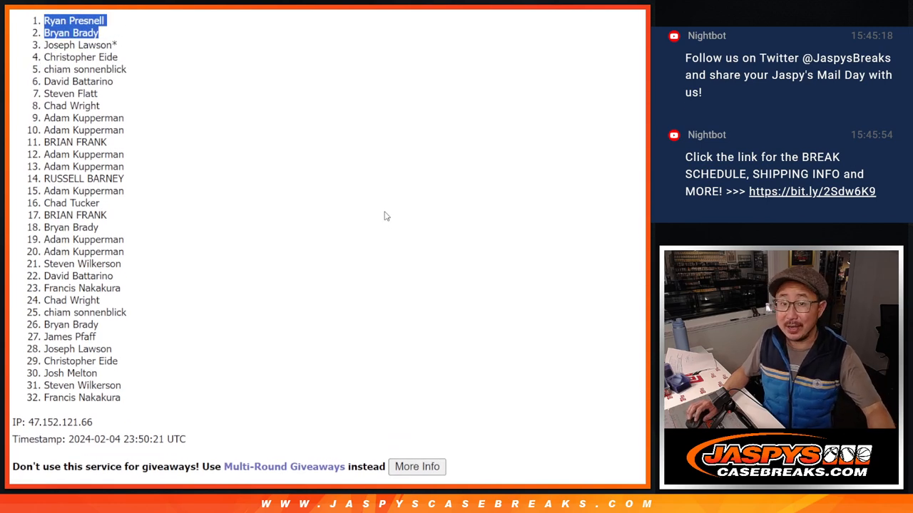